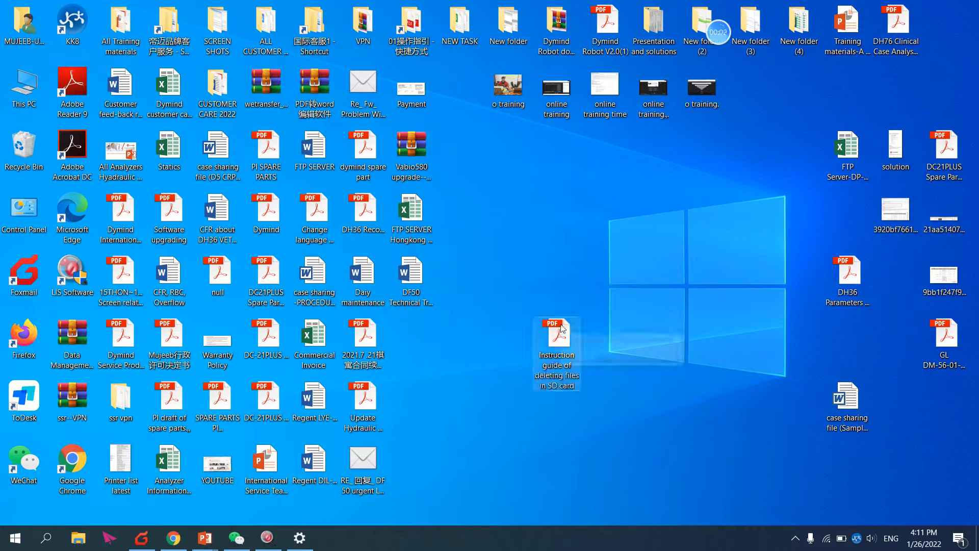
mouse_move(556, 331)
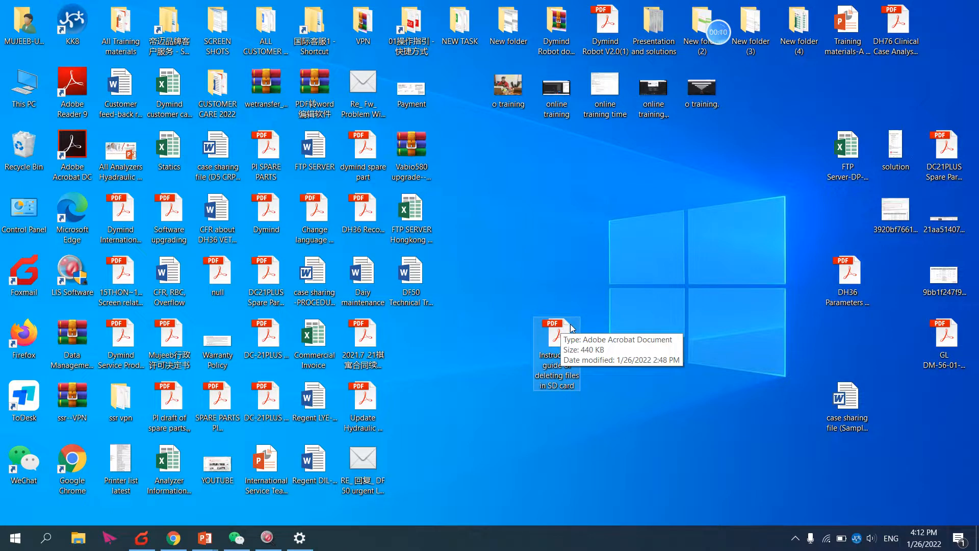
mouse_move(586, 304)
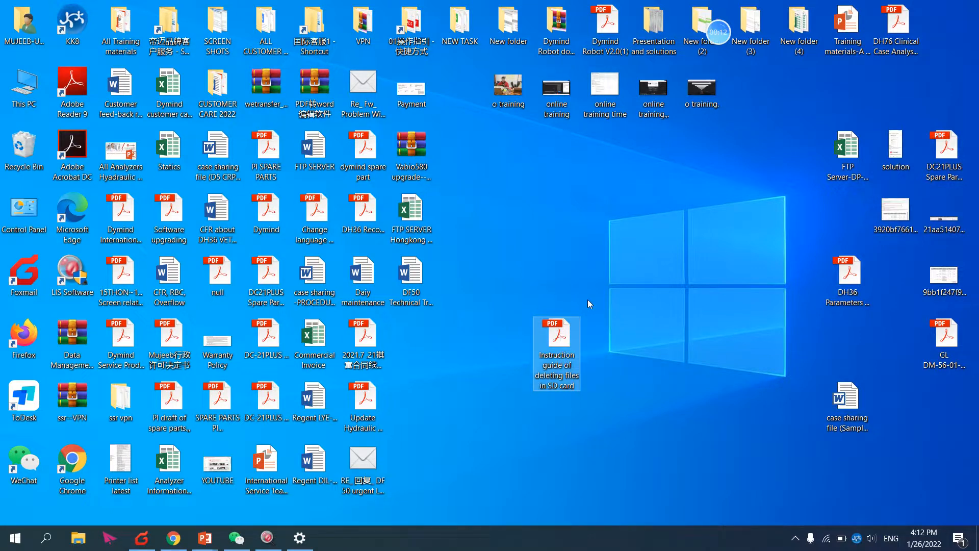
mouse_move(555, 350)
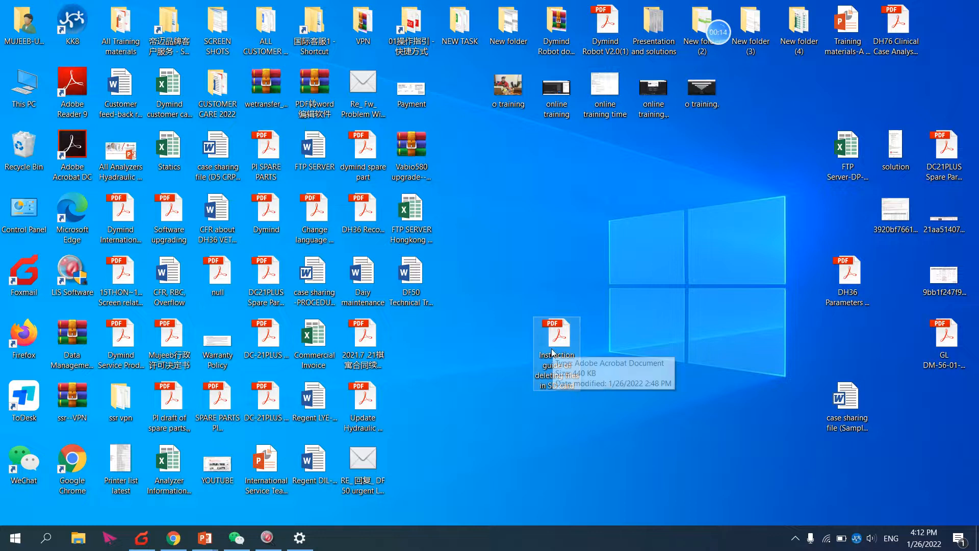
mouse_move(555, 350)
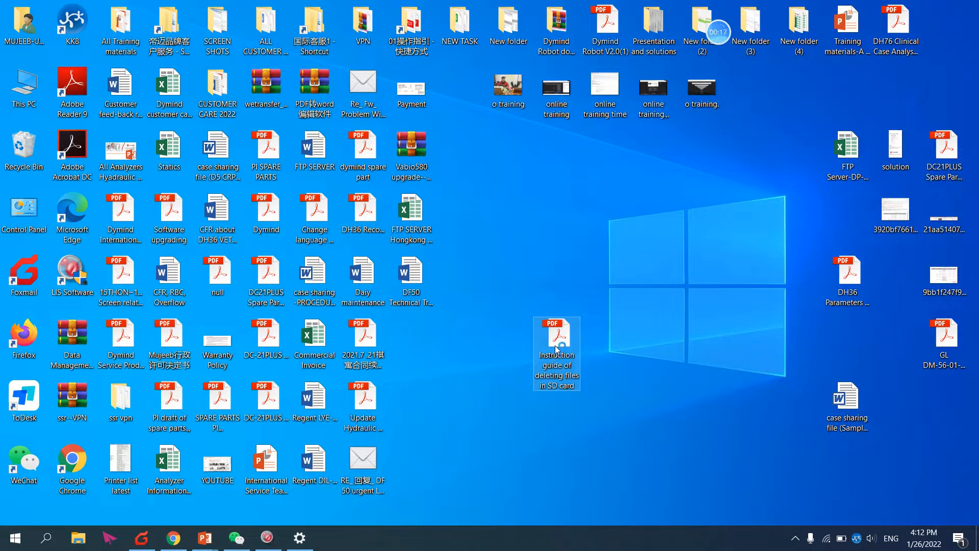
Open the SD card deletion guide PDF and highlight 'DH36 or DF50' in step 1
double_click(556, 350)
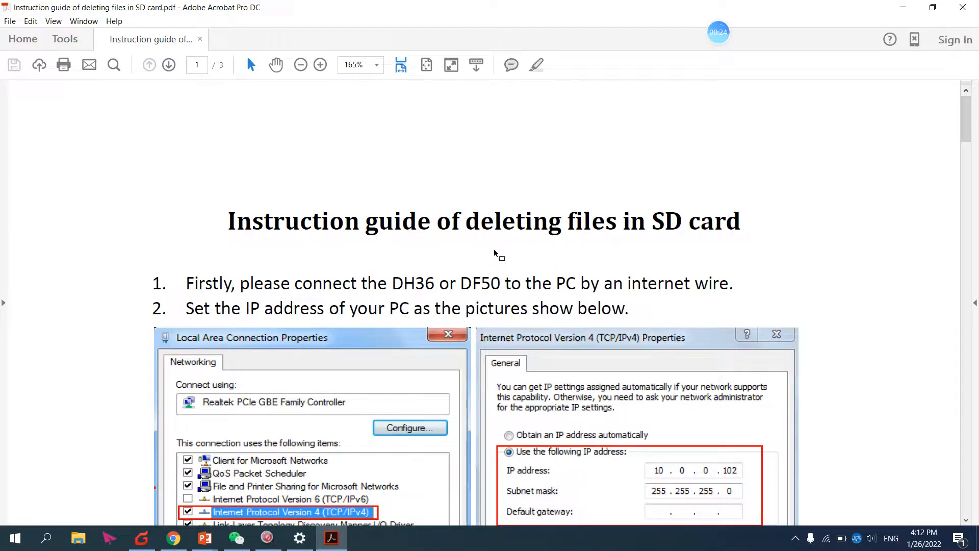
mouse_move(471, 312)
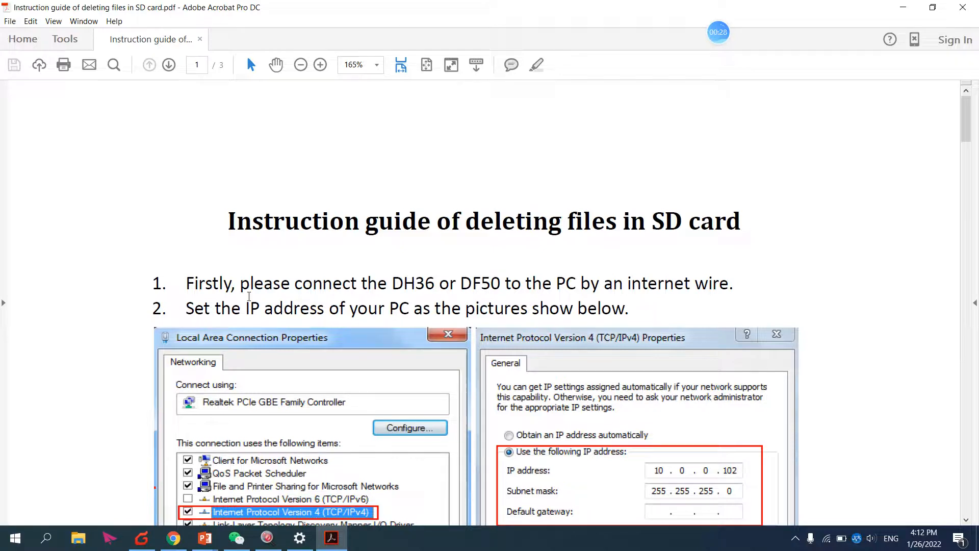
drag(391, 283, 500, 283)
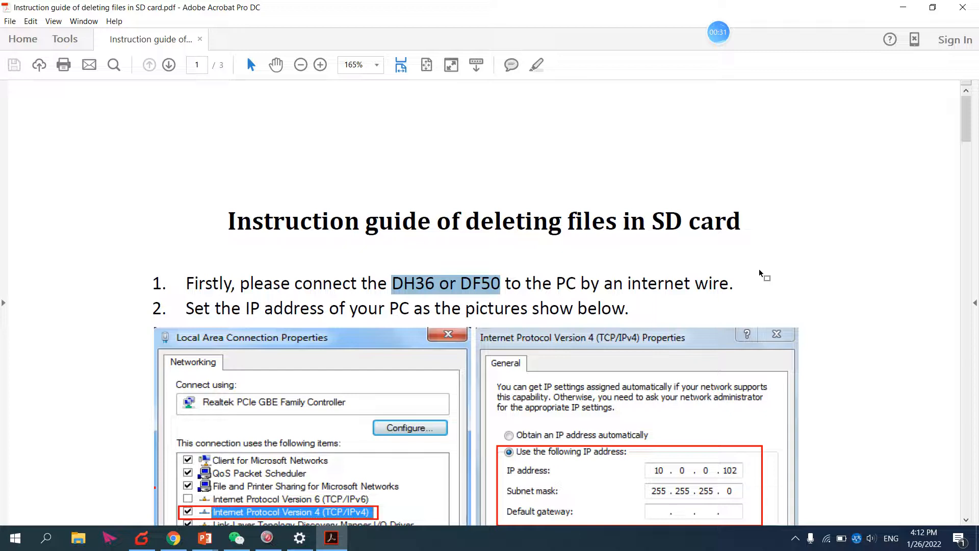
mouse_move(801, 243)
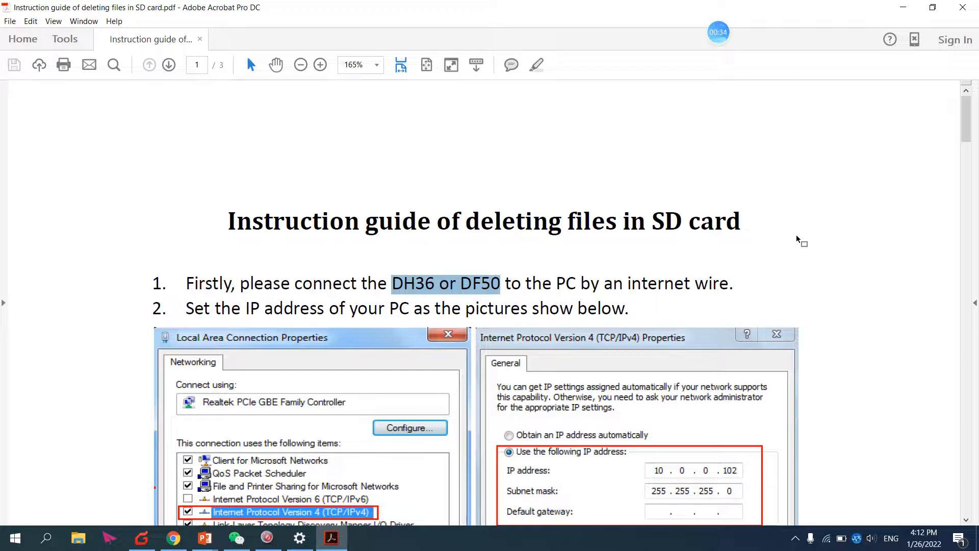
mouse_move(904, 30)
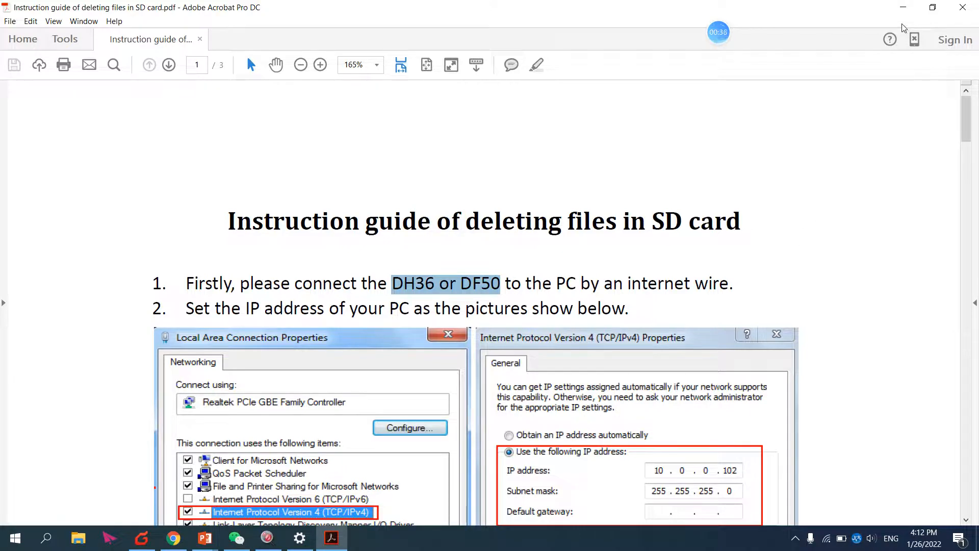
mouse_move(903, 6)
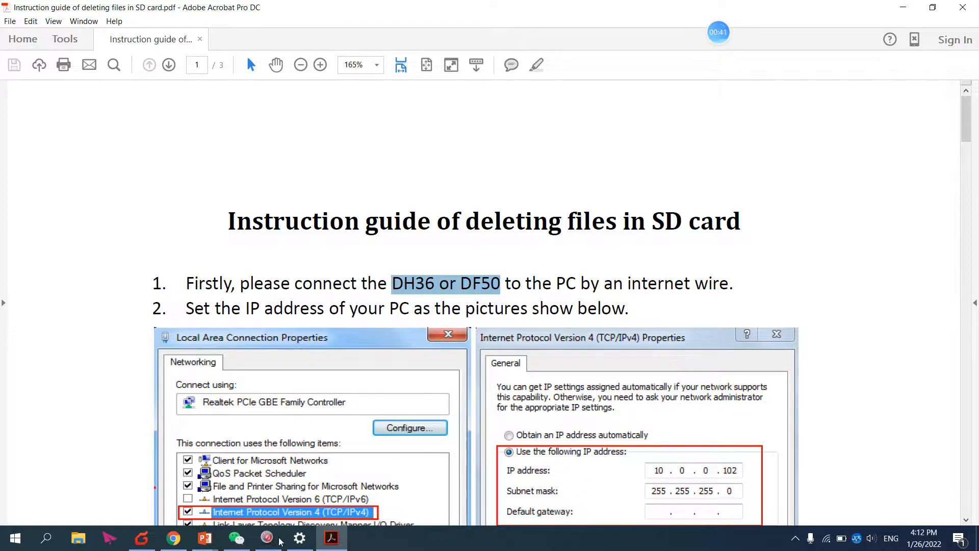
Bring up the Dymind Global Customer Service Center YouTube channel, then the analyzer's print setup page
click(173, 537)
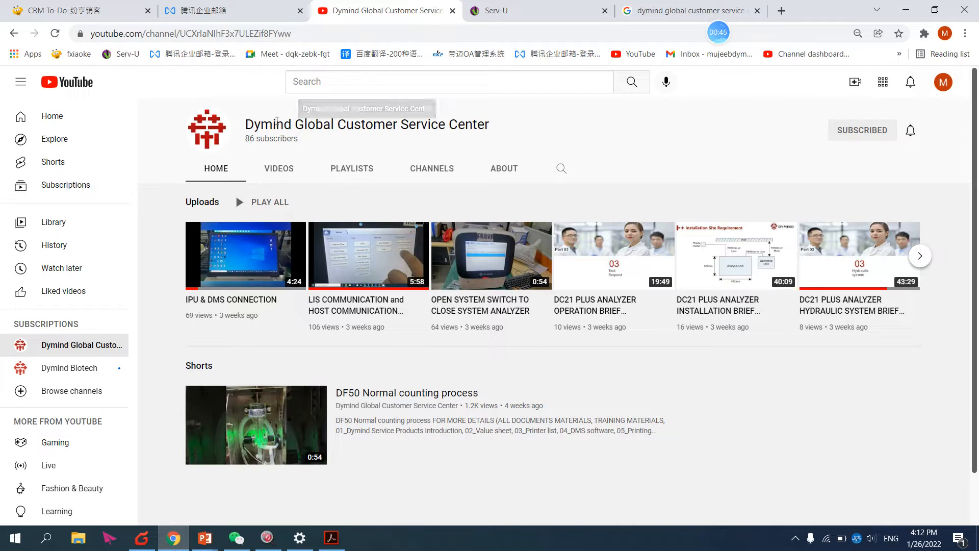
mouse_move(497, 138)
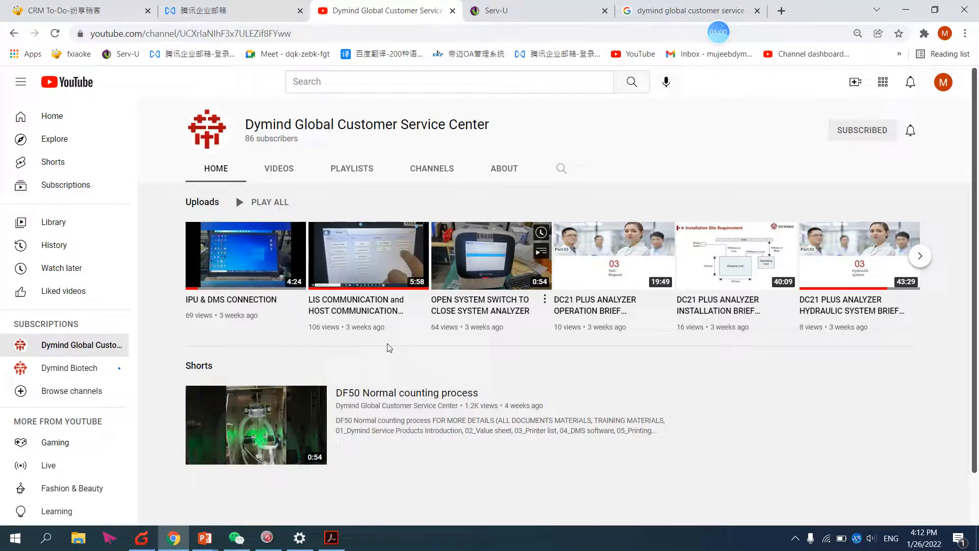
click(331, 537)
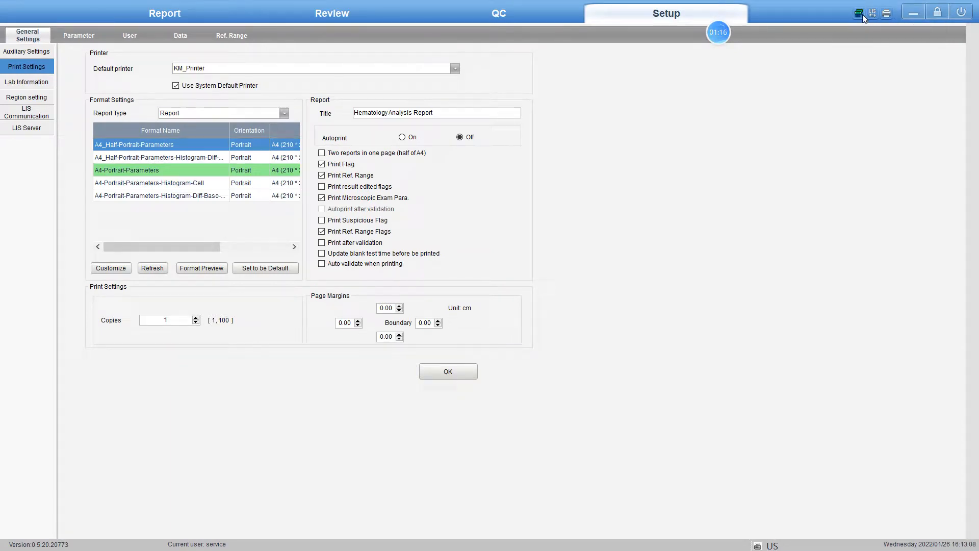
mouse_move(913, 13)
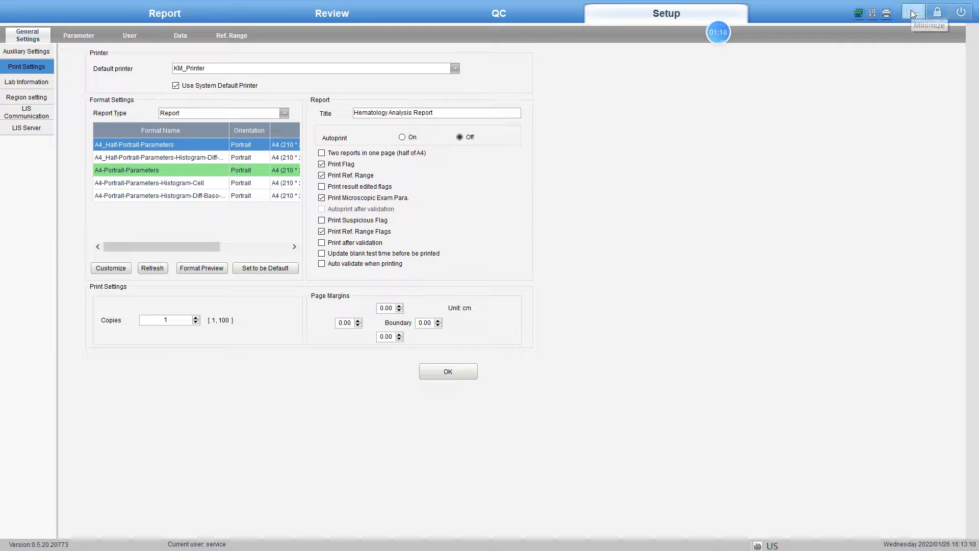
Minimize the Dymind analyzer software and select the instruction guide PDF on the desktop
click(913, 12)
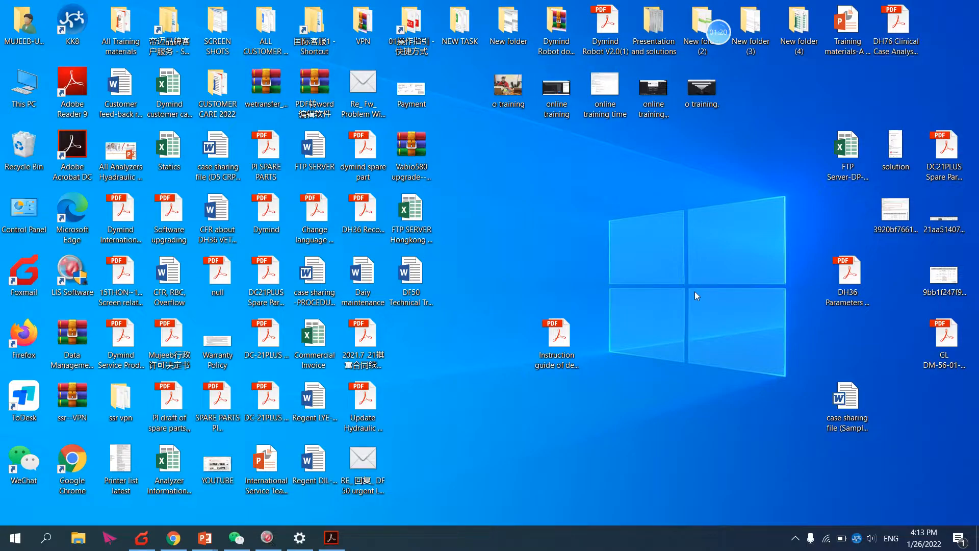
click(556, 338)
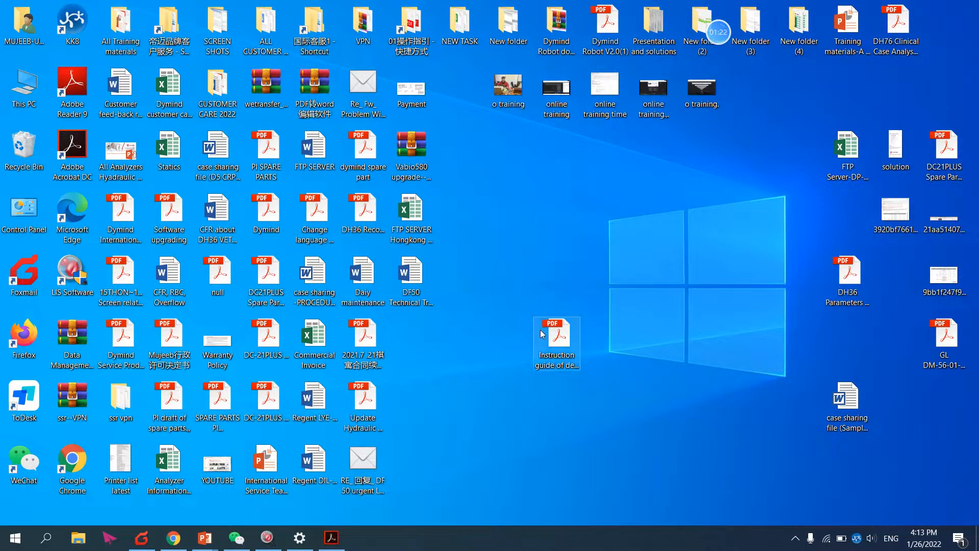
Reopen the guide and scroll to step 3 showing analyzer IP 10.0.0.101
double_click(556, 337)
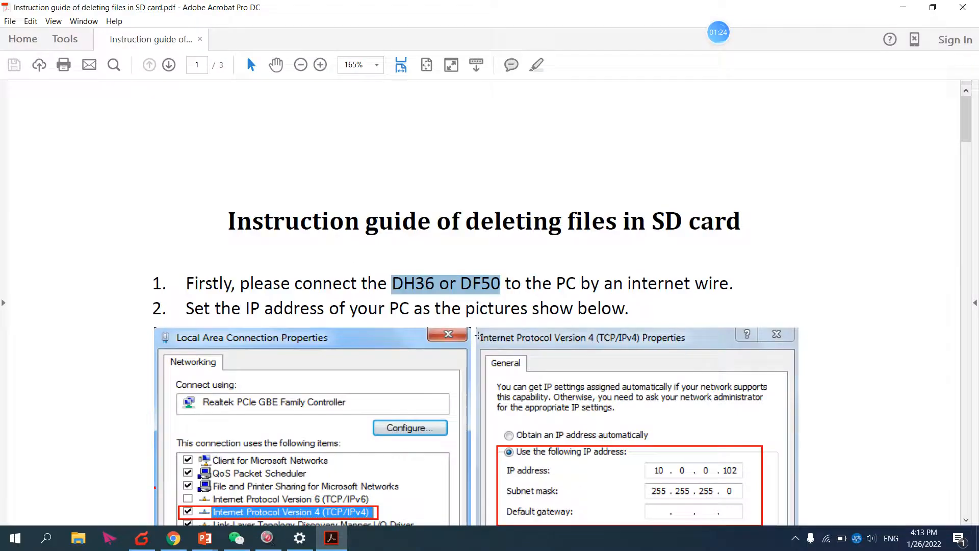
scroll(down, 3)
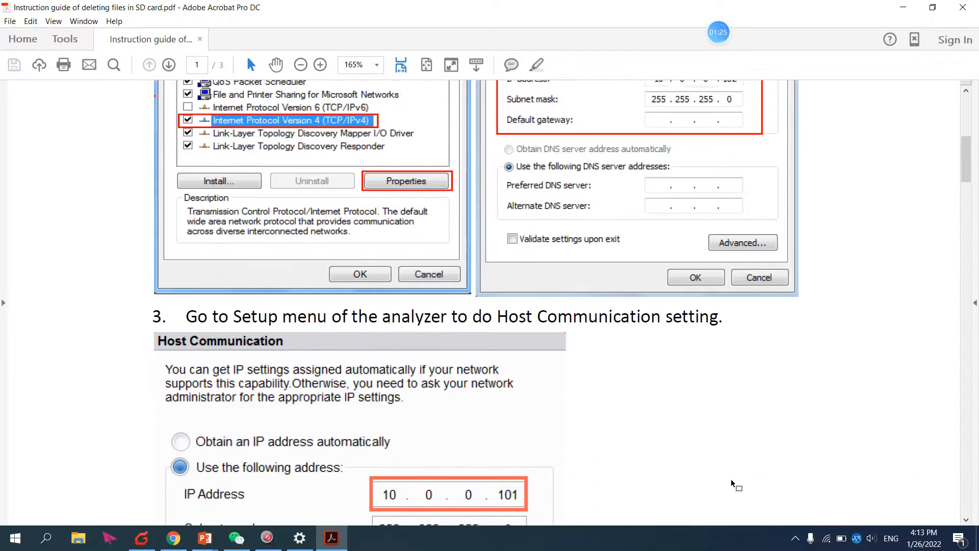
scroll(down, 3)
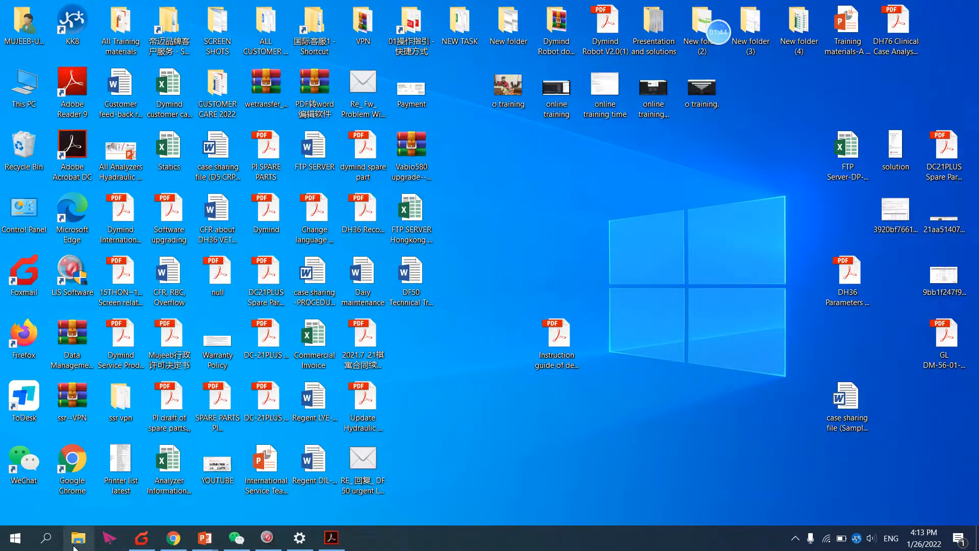
Point a File Explorer window at ftp://10.0.0.101/ and return after checking the guide's credentials
click(78, 537)
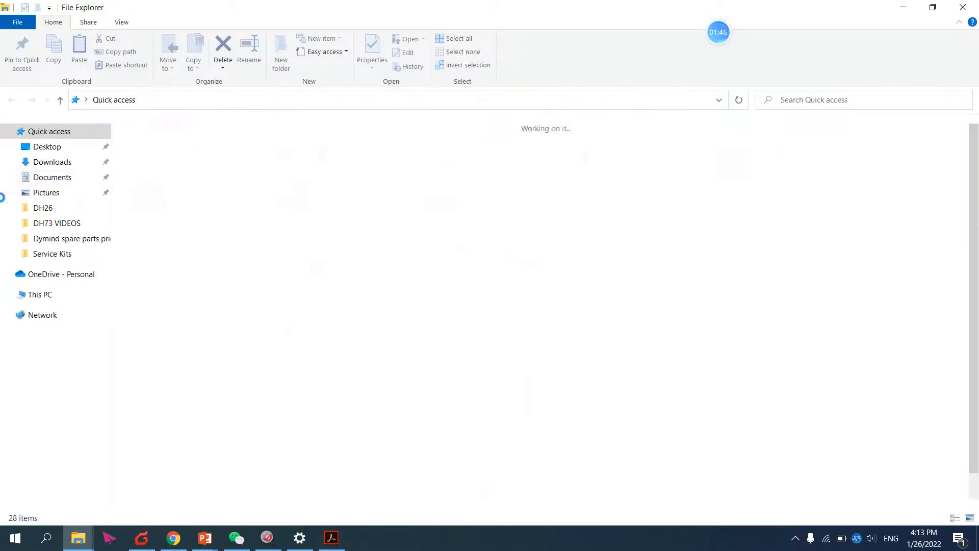
click(49, 132)
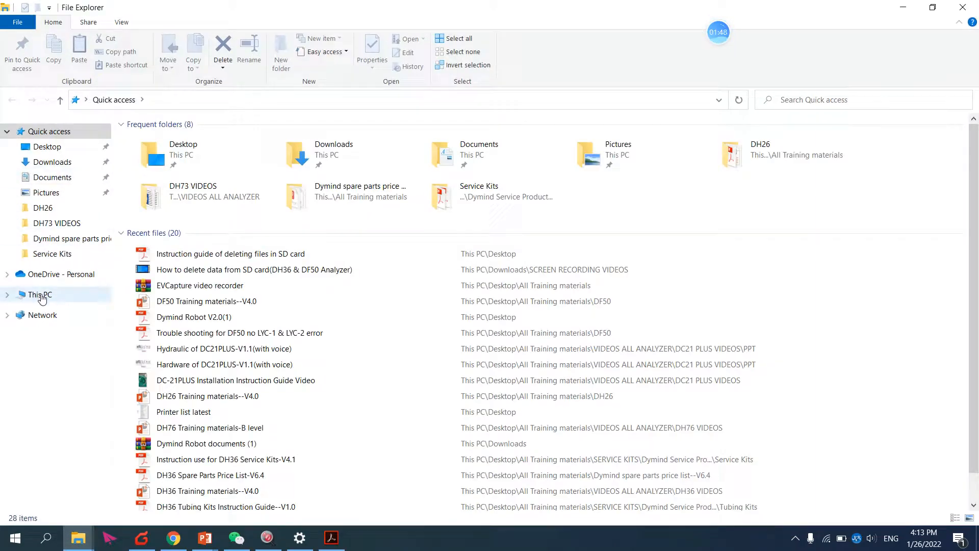
click(39, 294)
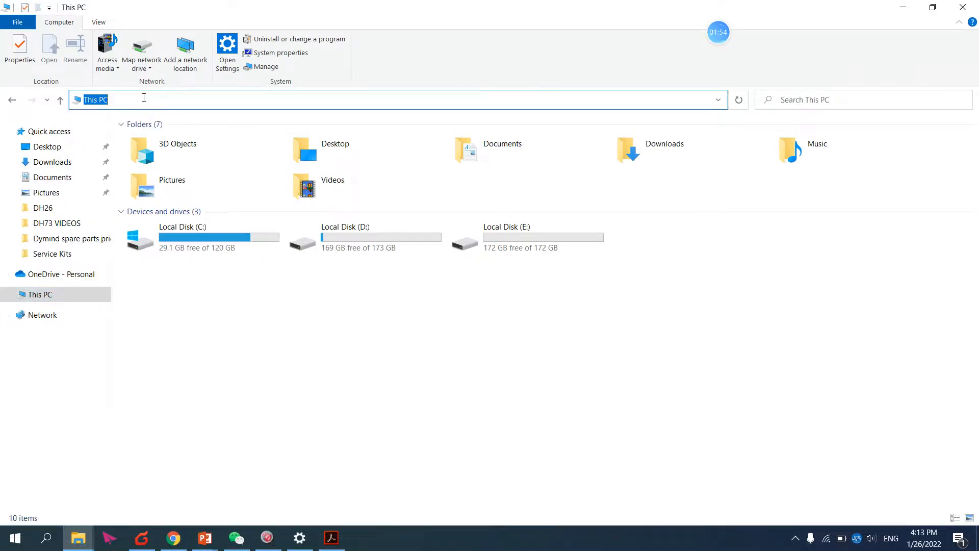
text(ftp://10.0.0.101/)
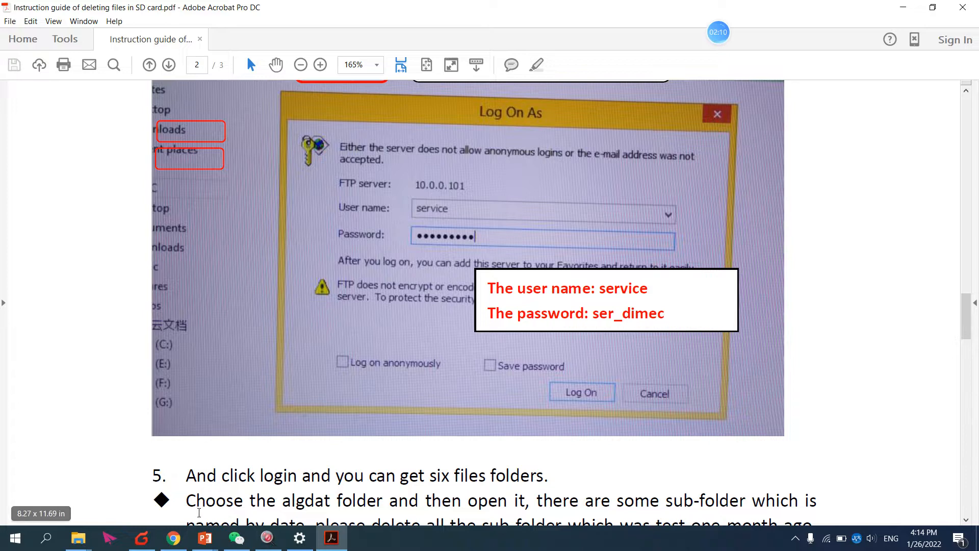
click(173, 538)
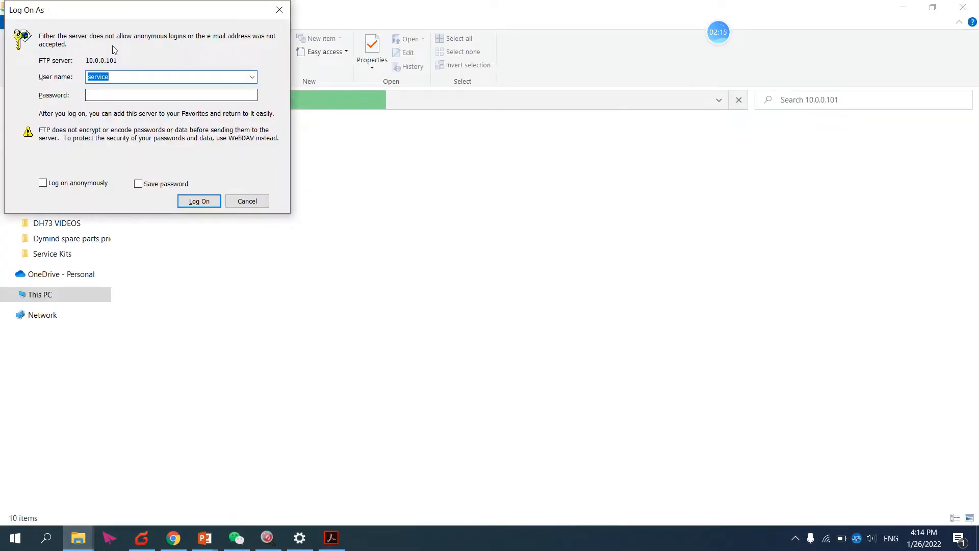
Enter the password for user 'service' and log on to the FTP server
text(••)
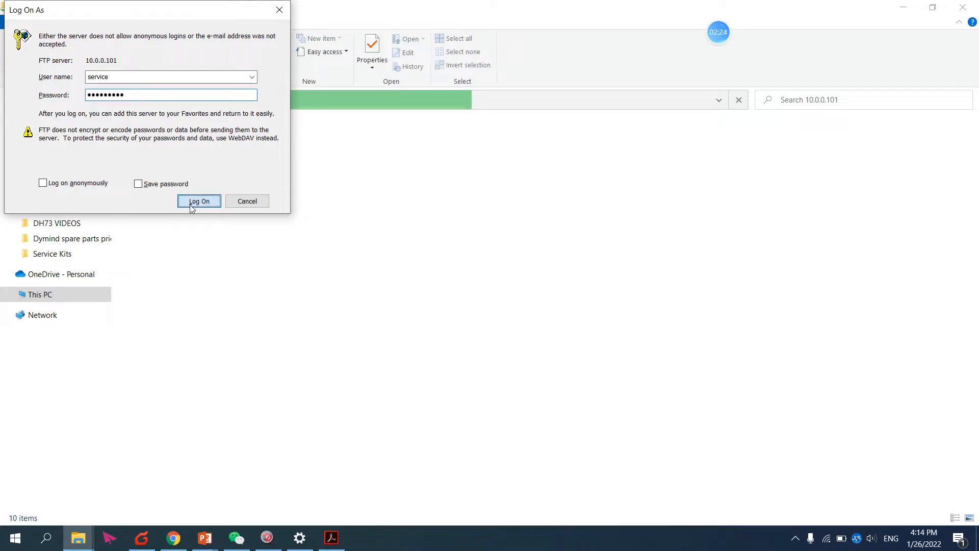
click(200, 201)
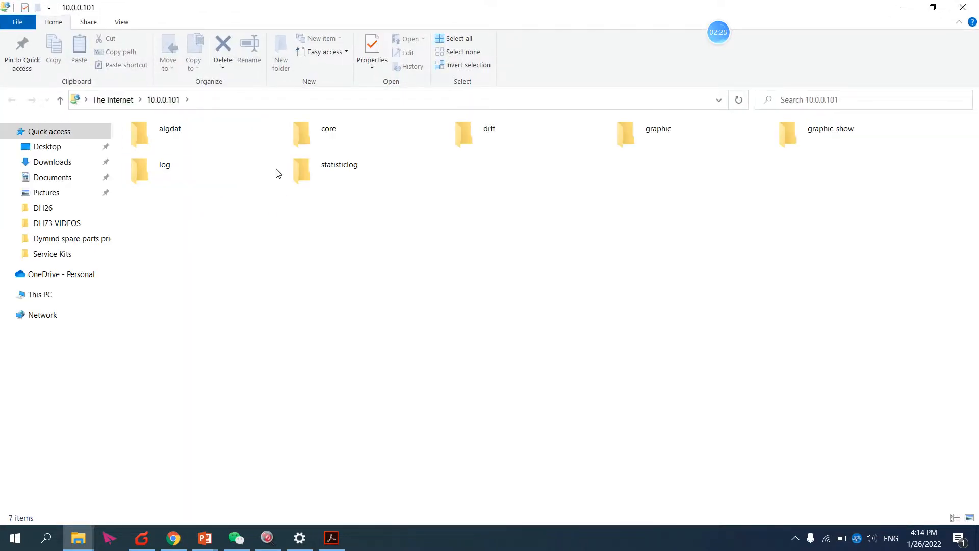
mouse_move(181, 139)
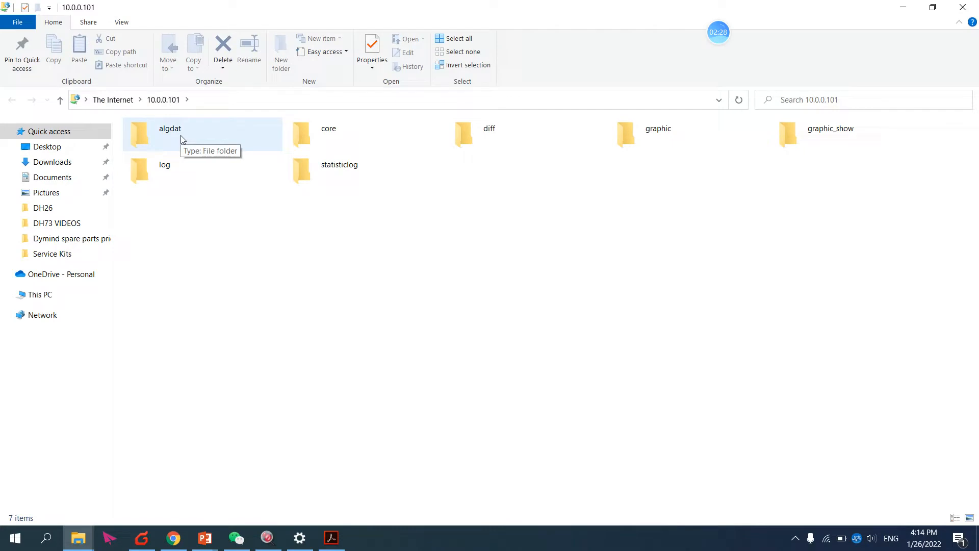
Browse algdat into the 2021 and 202112 folders, then navigate back to algdat
double_click(170, 134)
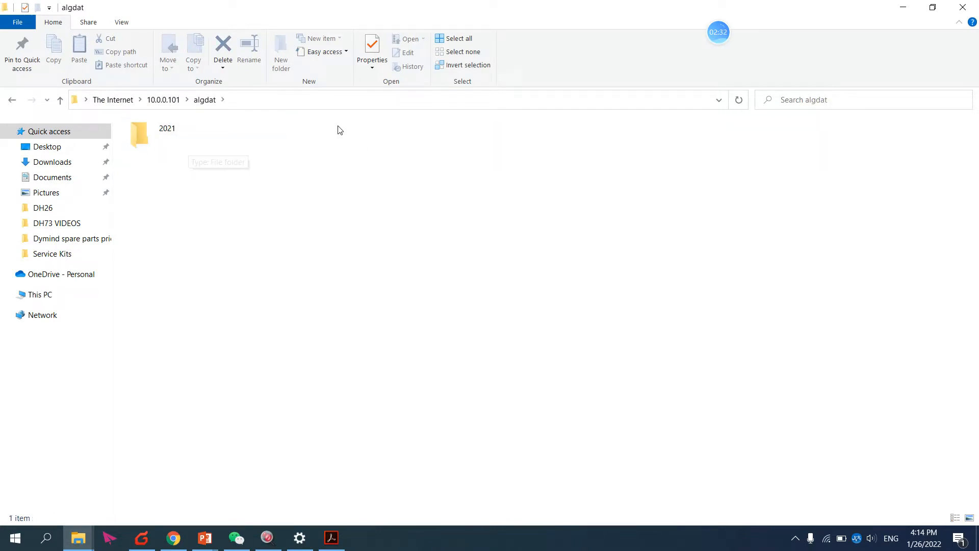
click(167, 133)
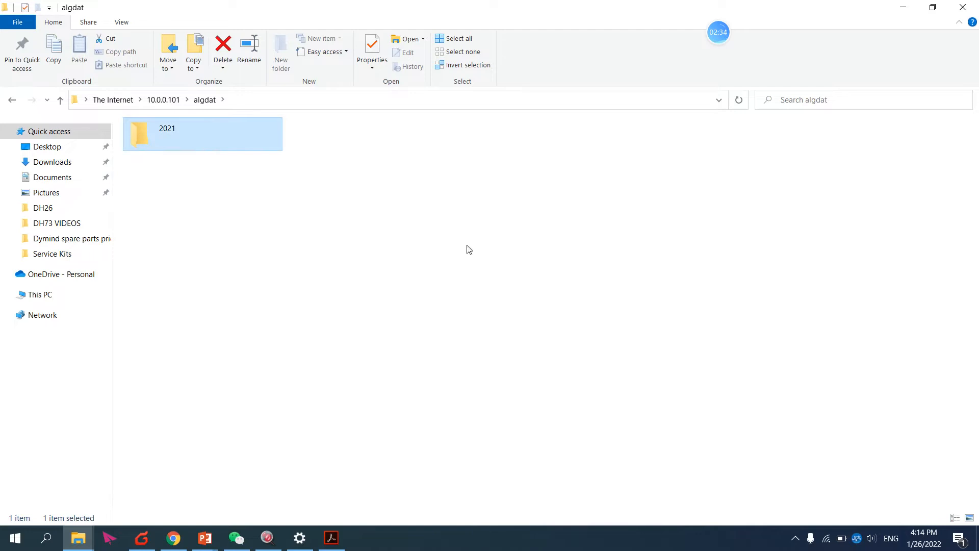
mouse_move(154, 137)
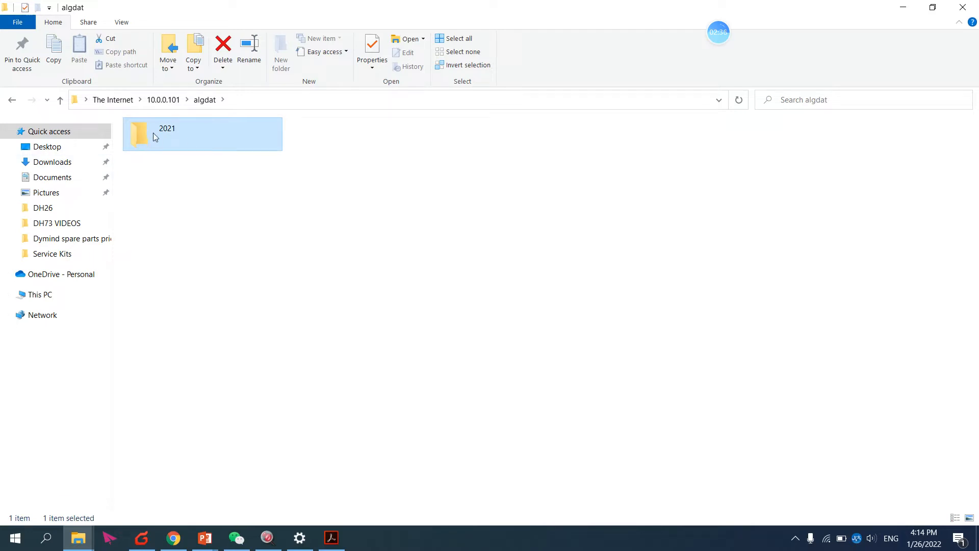
double_click(167, 133)
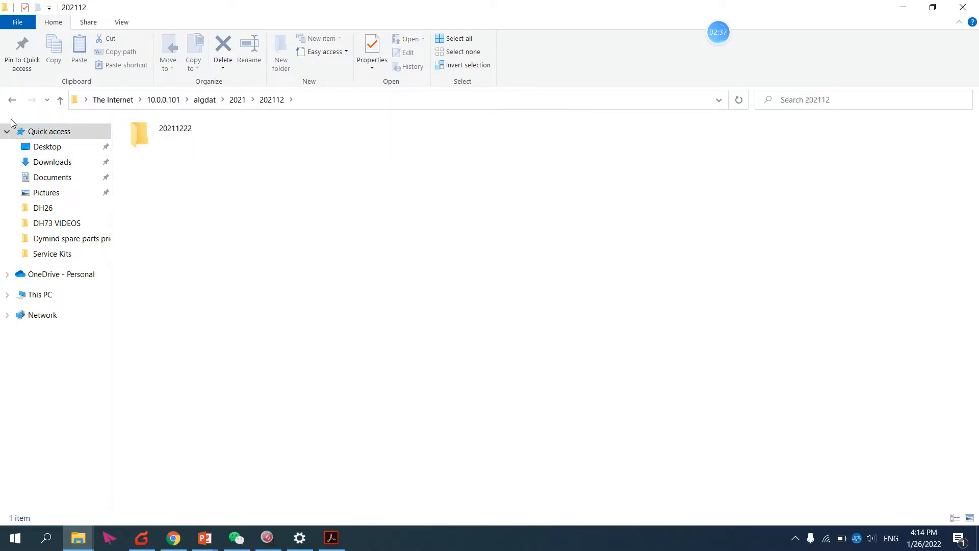
click(11, 100)
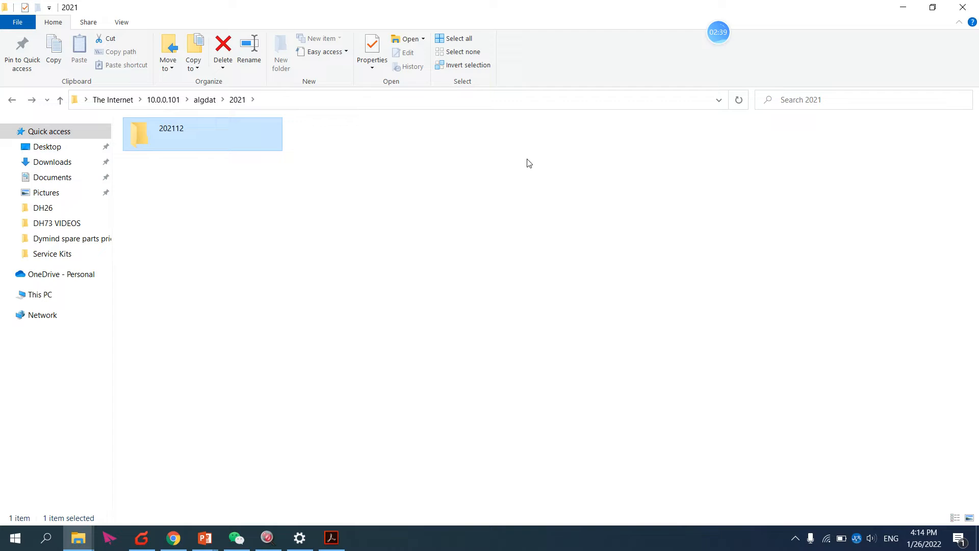
mouse_move(532, 200)
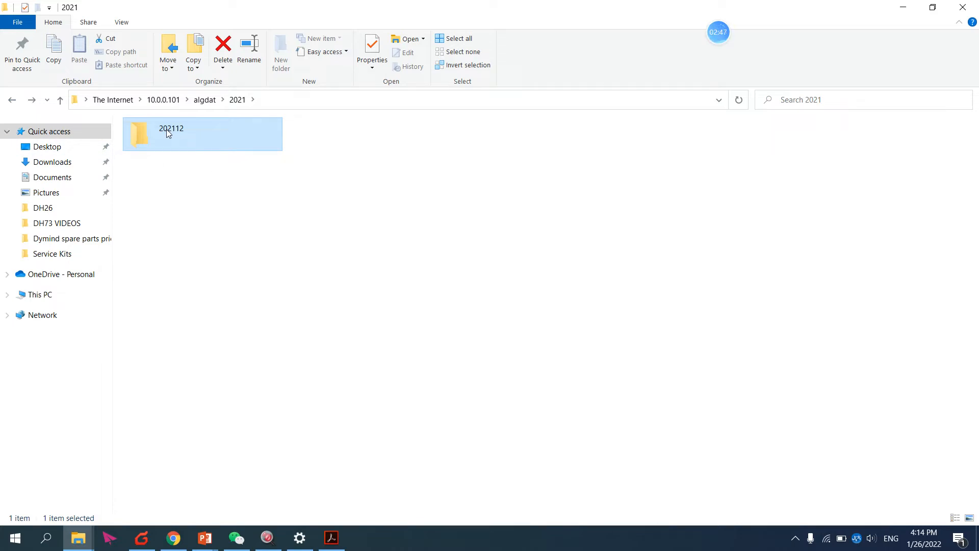
right_click(171, 133)
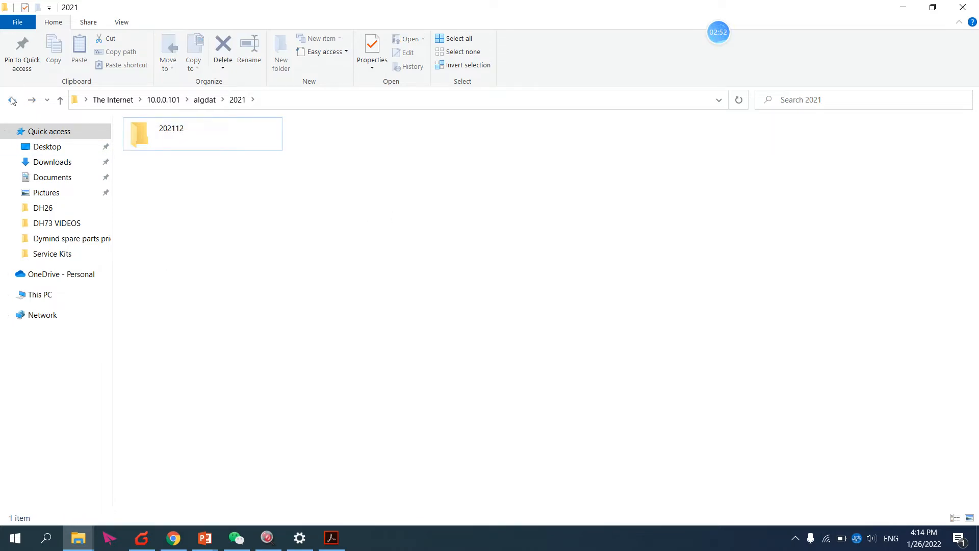
click(11, 100)
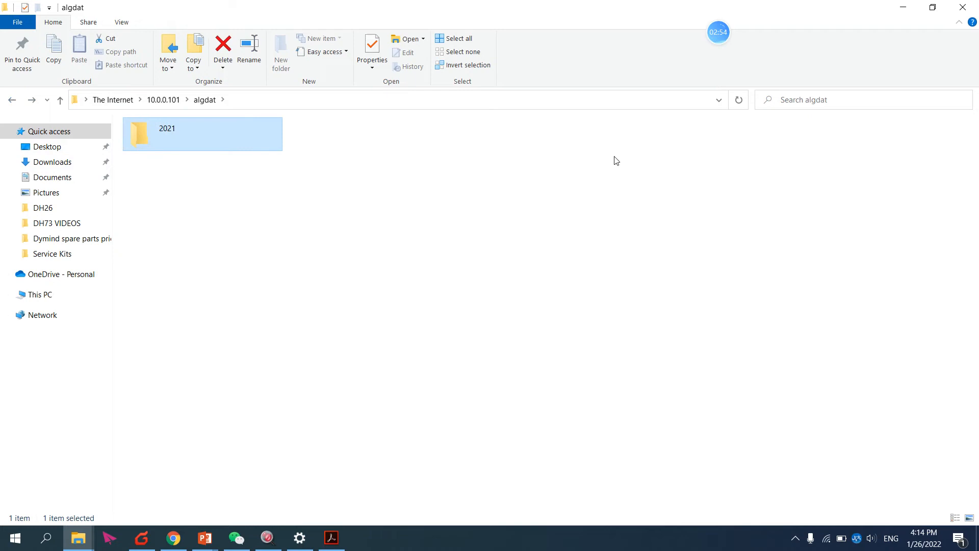